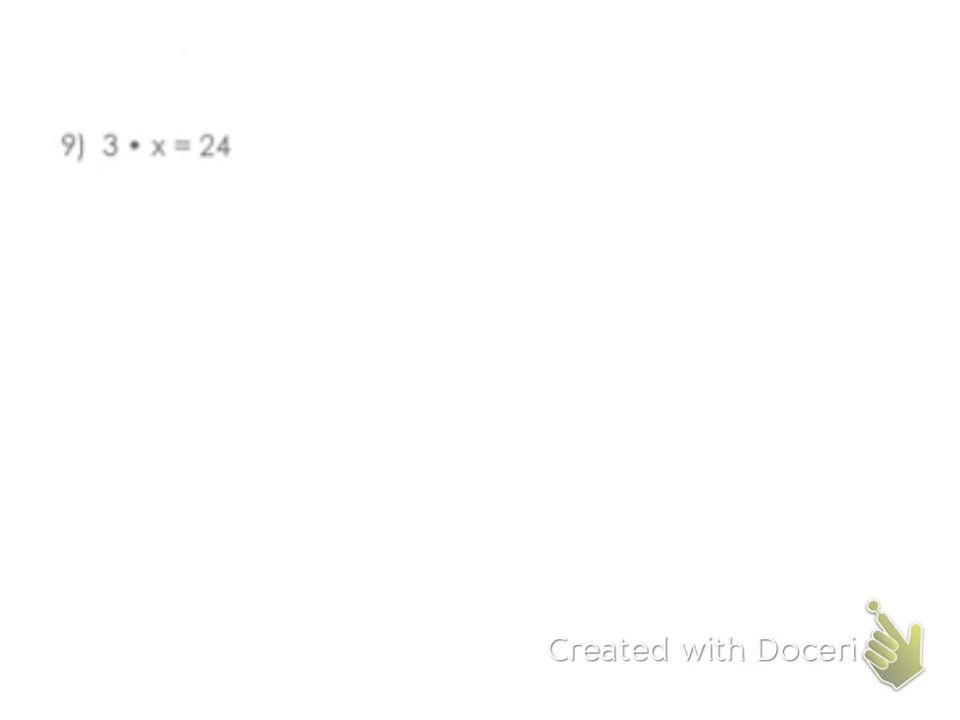
Draw a red vertical line down from the equals sign of 3·x = 24
left_click_drag(188, 148, 190, 330)
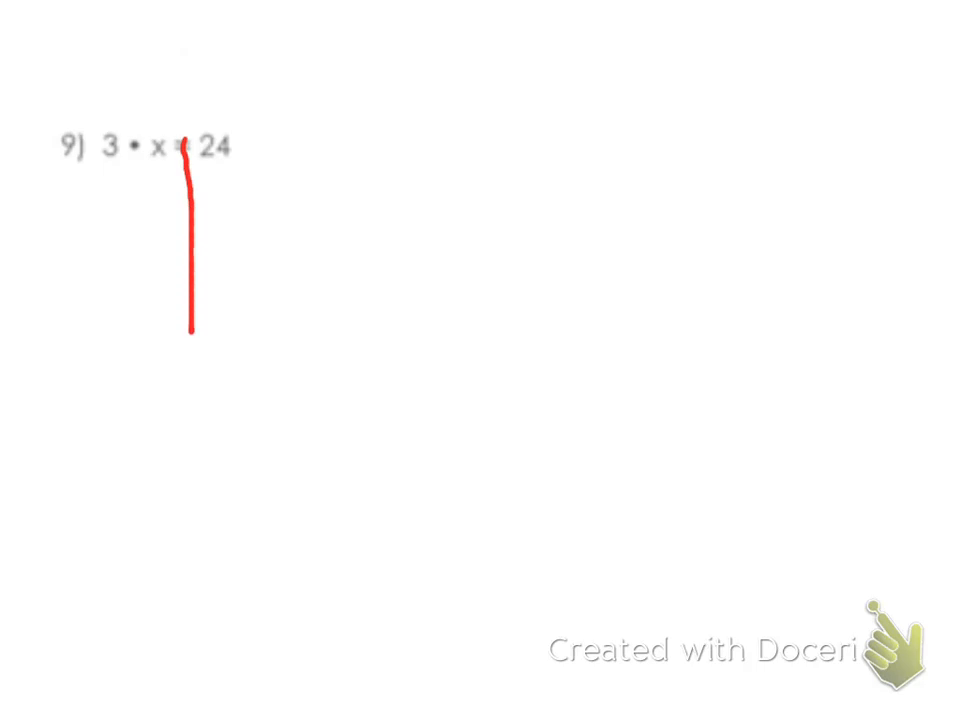
Underline 3·x and 24 in red and write 3 beneath each side
left_click_drag(100, 160, 120, 160)
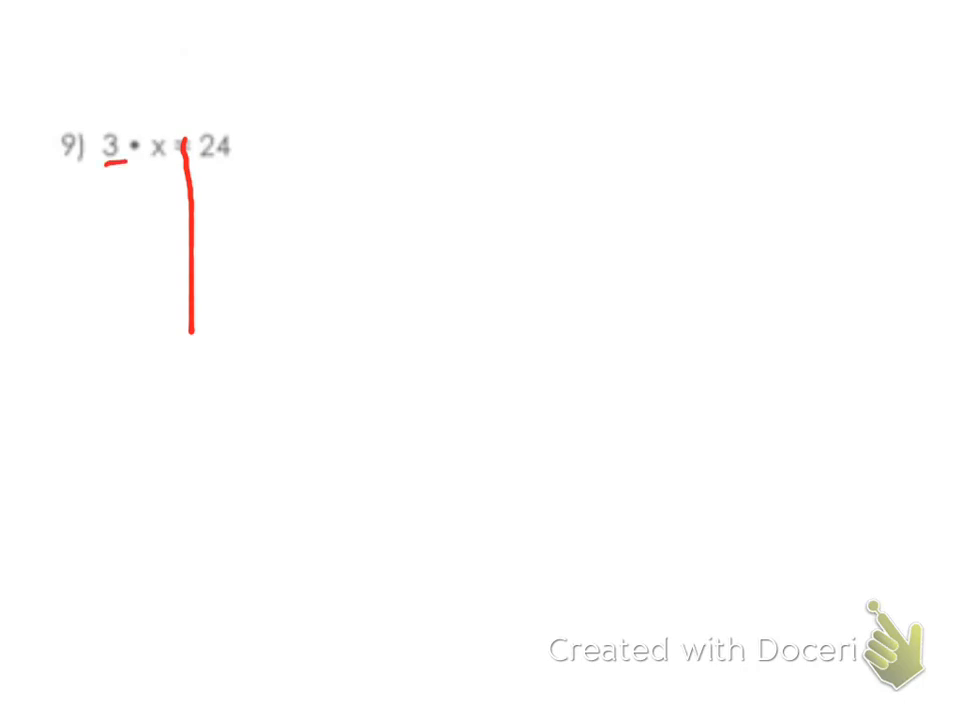
left_click_drag(110, 165, 150, 185)
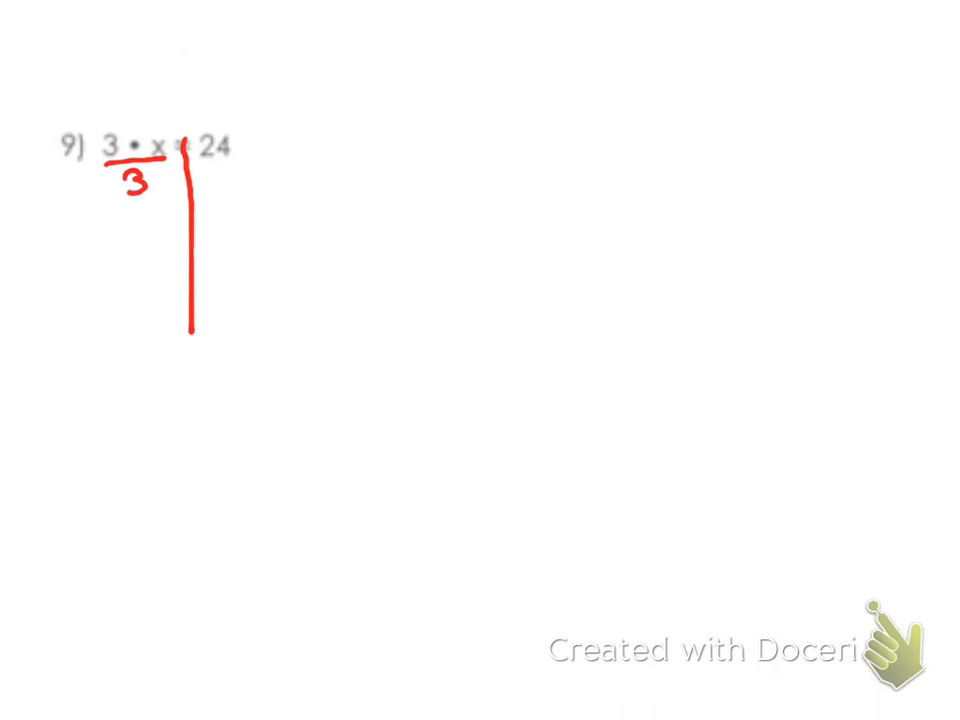
left_click_drag(210, 175, 235, 195)
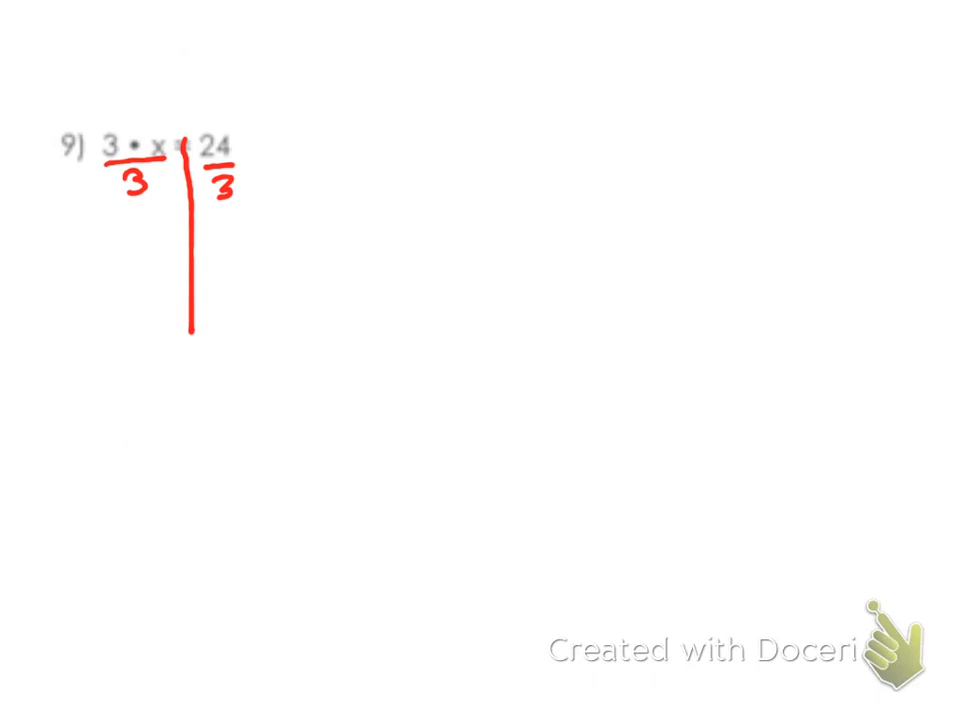
left_click_drag(100, 115, 155, 210)
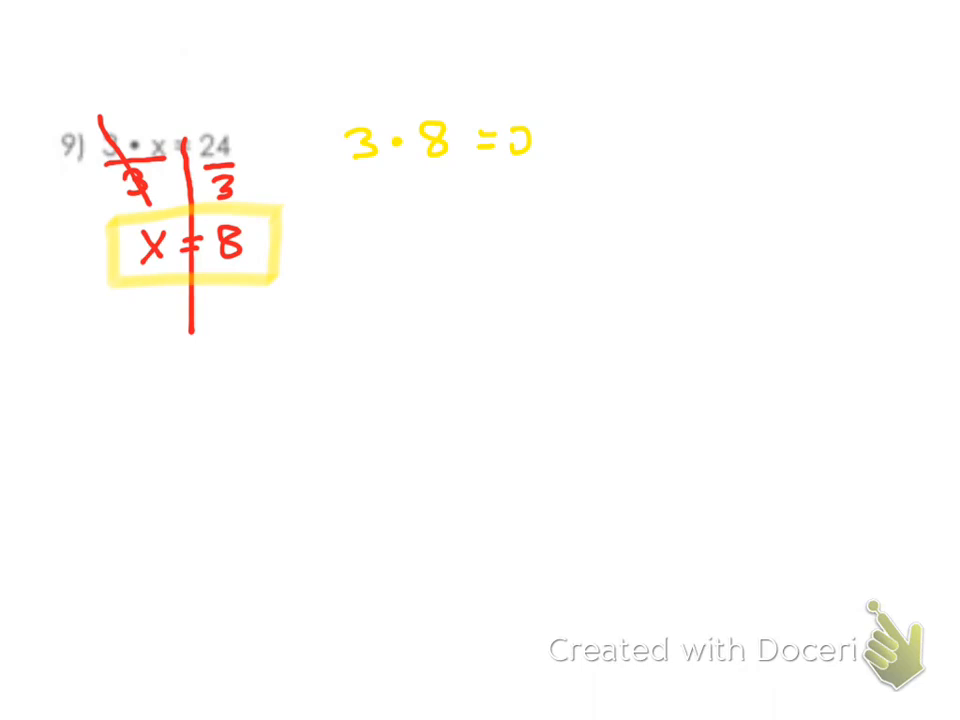
Write the yellow check 3·8 = 24, then 24 = 24, right of the problem
type("24 =")
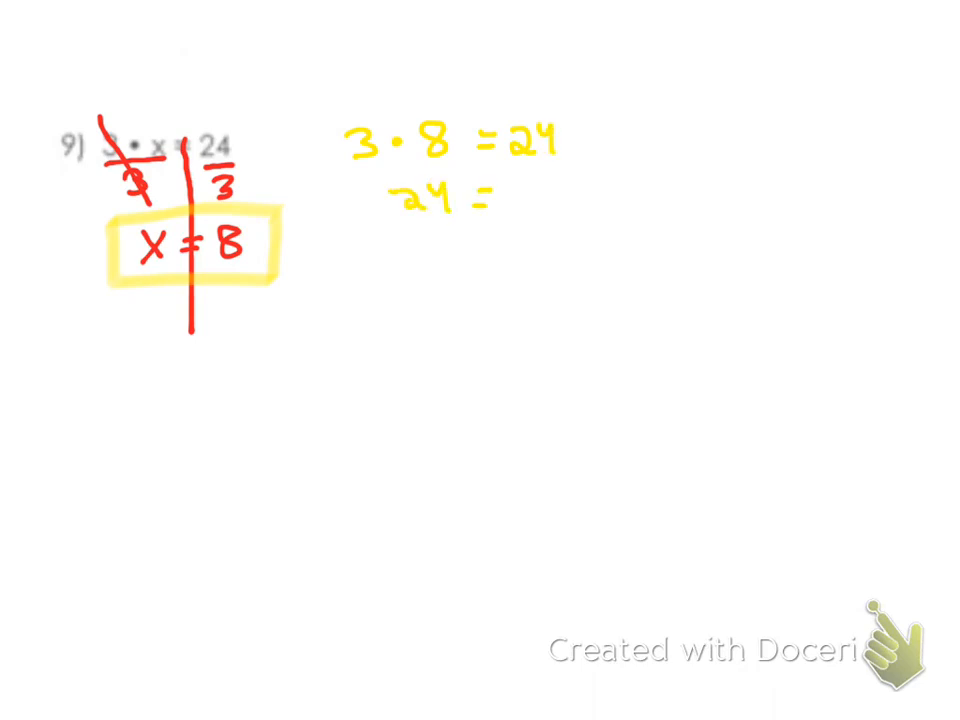
type("24")
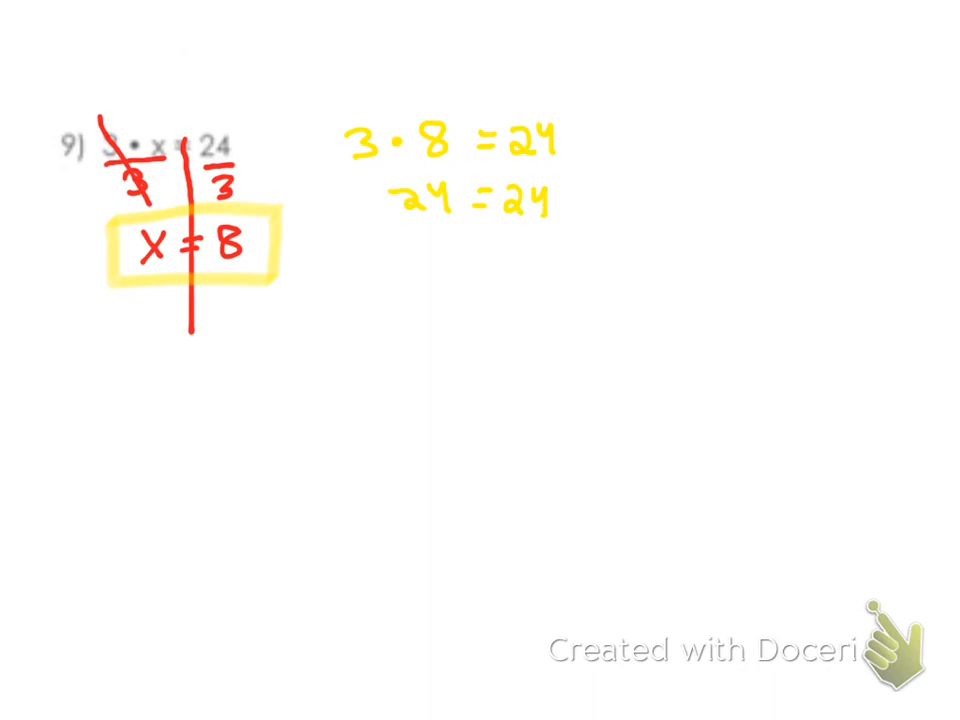